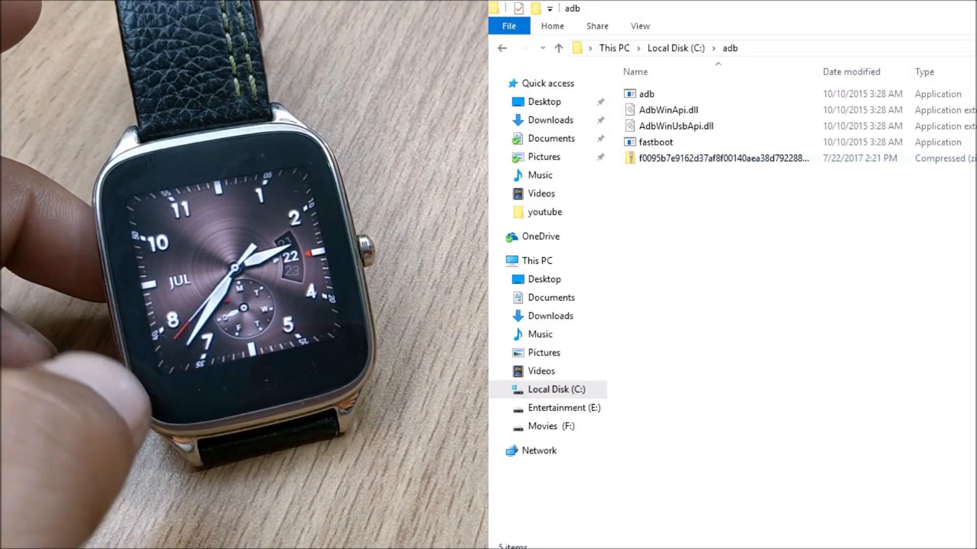
mouse_move(717, 158)
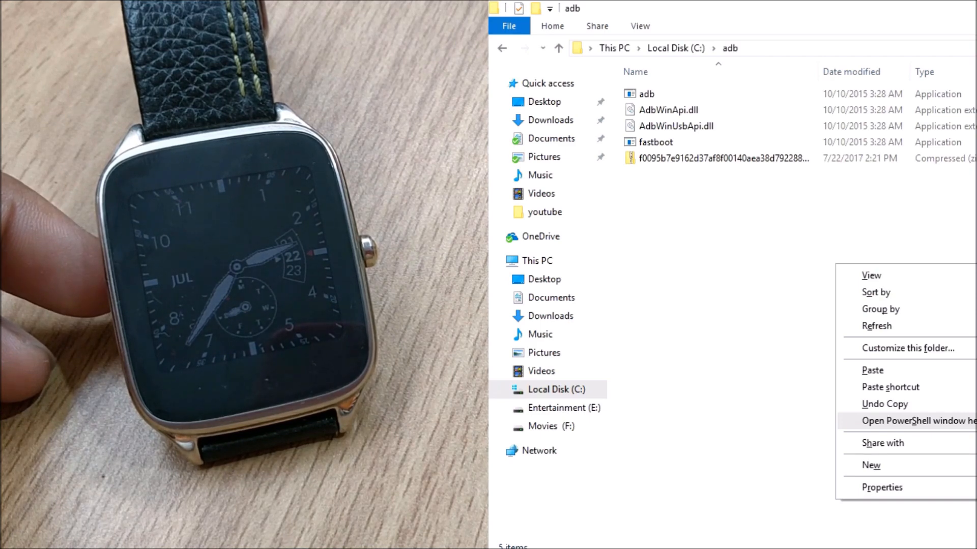
Step: Launch PowerShell from the C:\adb folder's context menu and focus its window
left_click(919, 421)
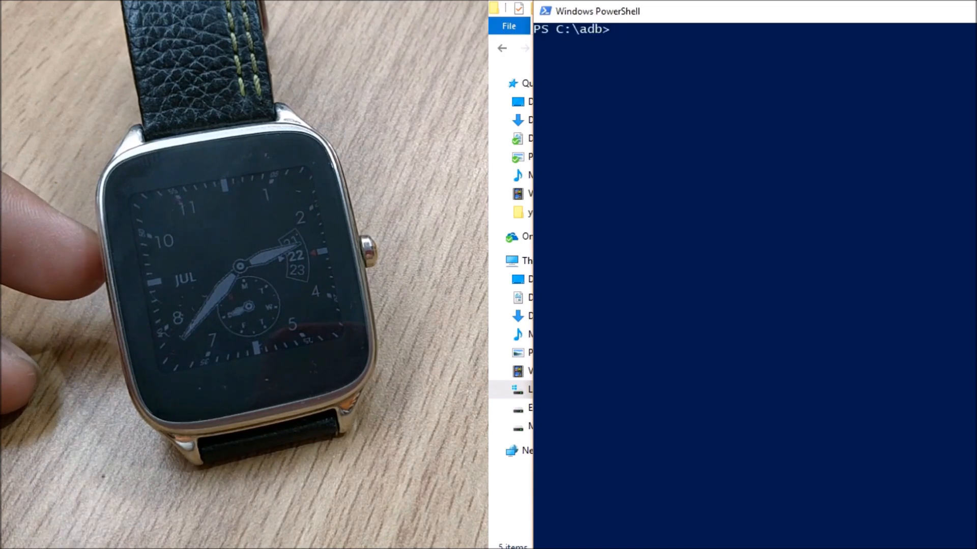
left_click(717, 11)
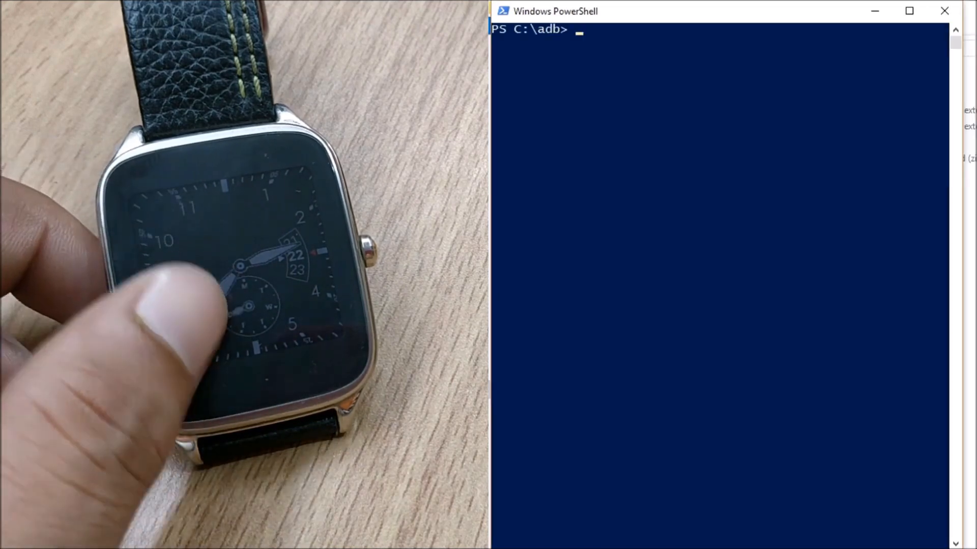